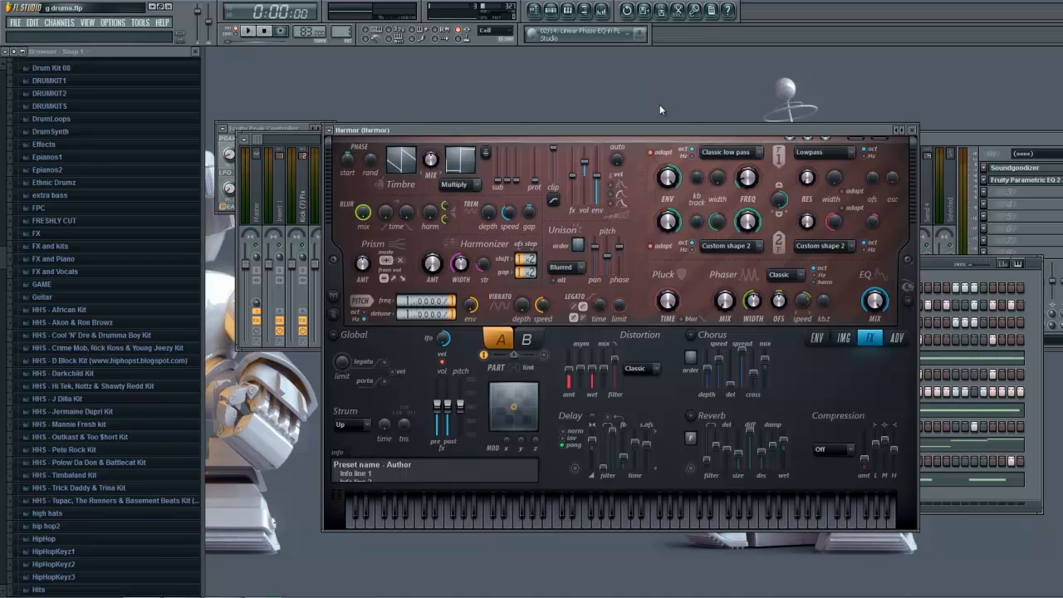
mouse_move(525, 145)
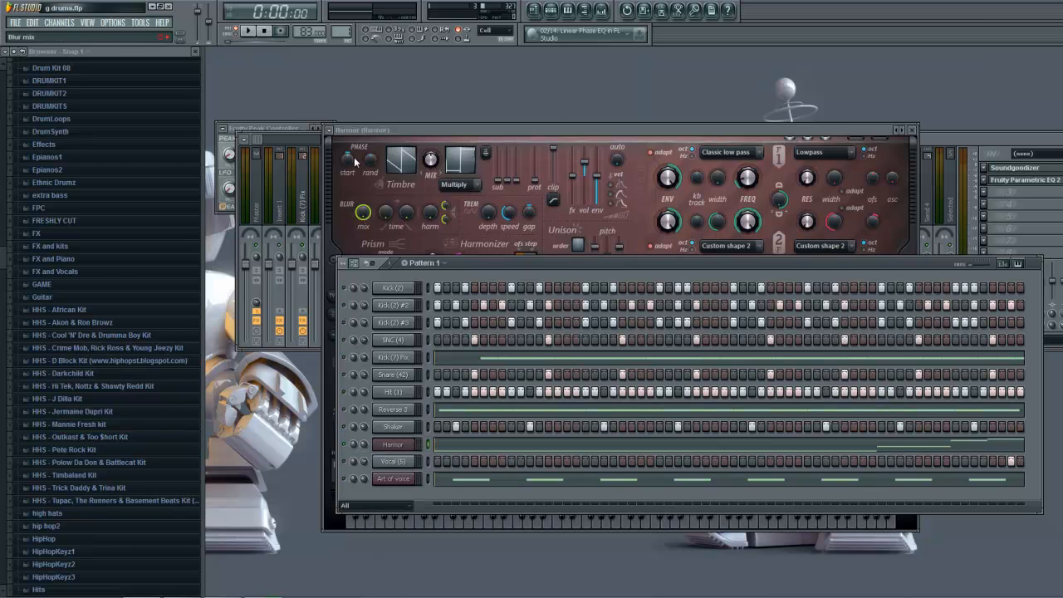
- Play the finished drum pattern through, stopping and restarting it to listen
left_click(248, 29)
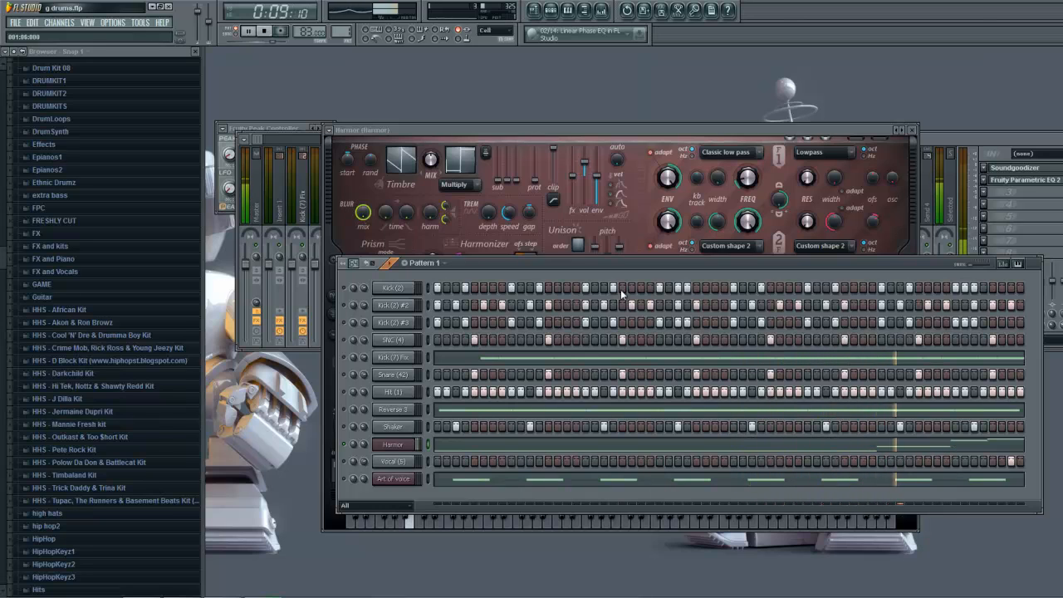
left_click(248, 30)
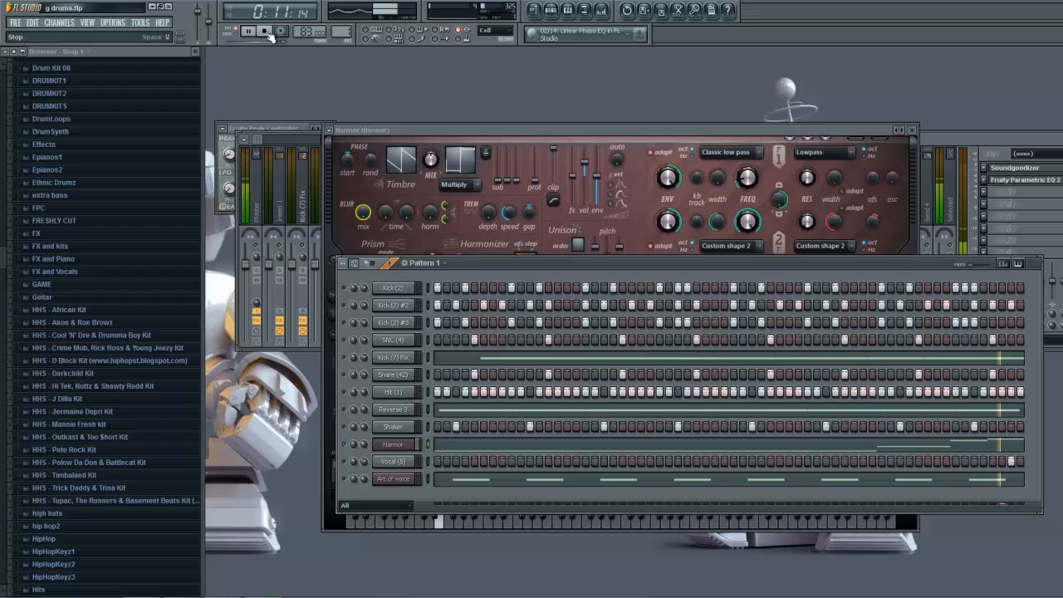
left_click(264, 31)
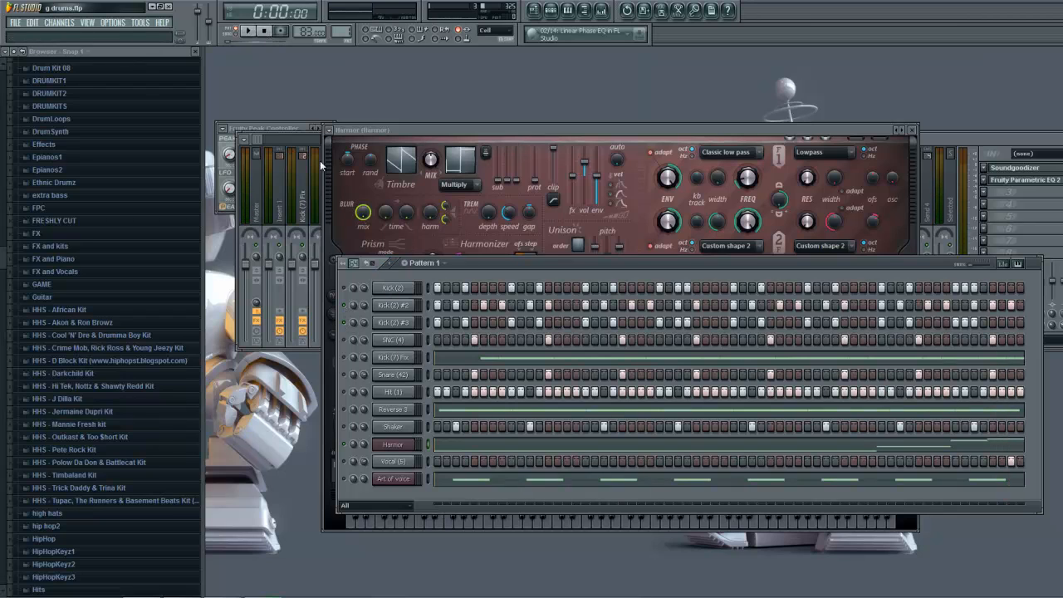
left_click(249, 32)
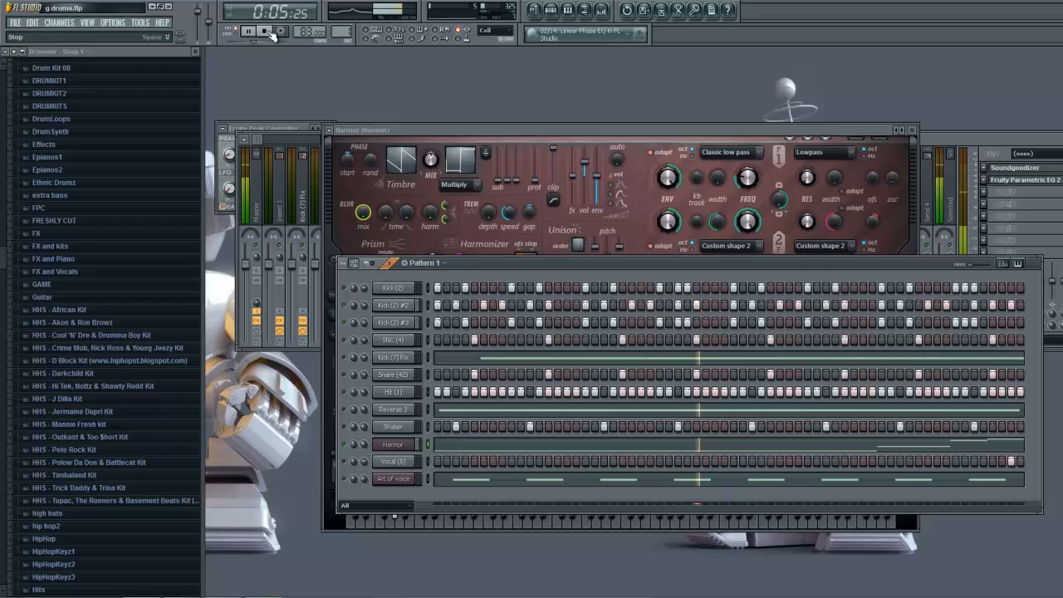
left_click(263, 30)
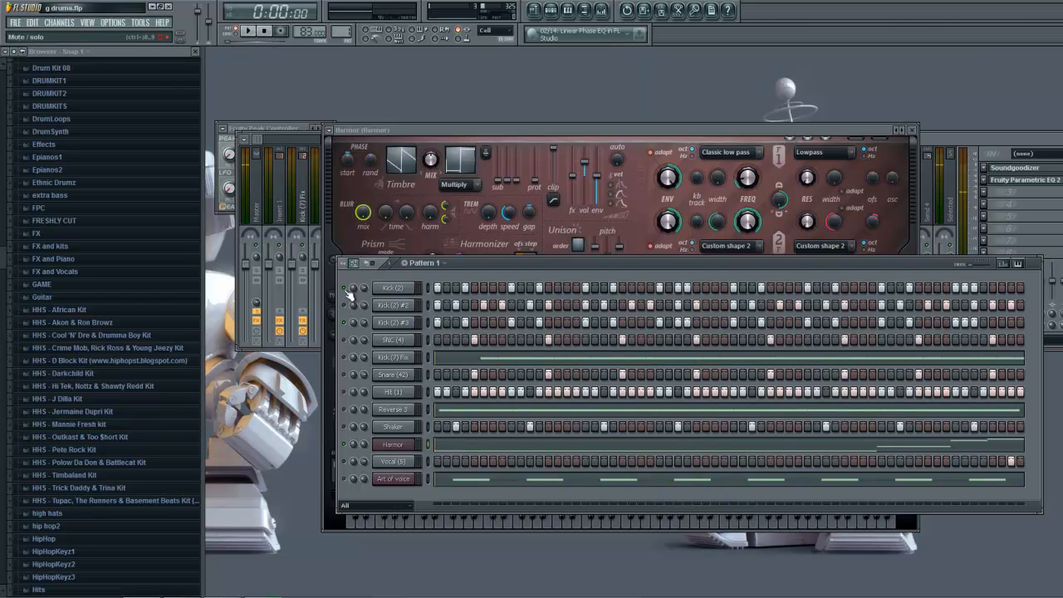
- Replay the pattern from the start a couple more times and stop playback
left_click(249, 30)
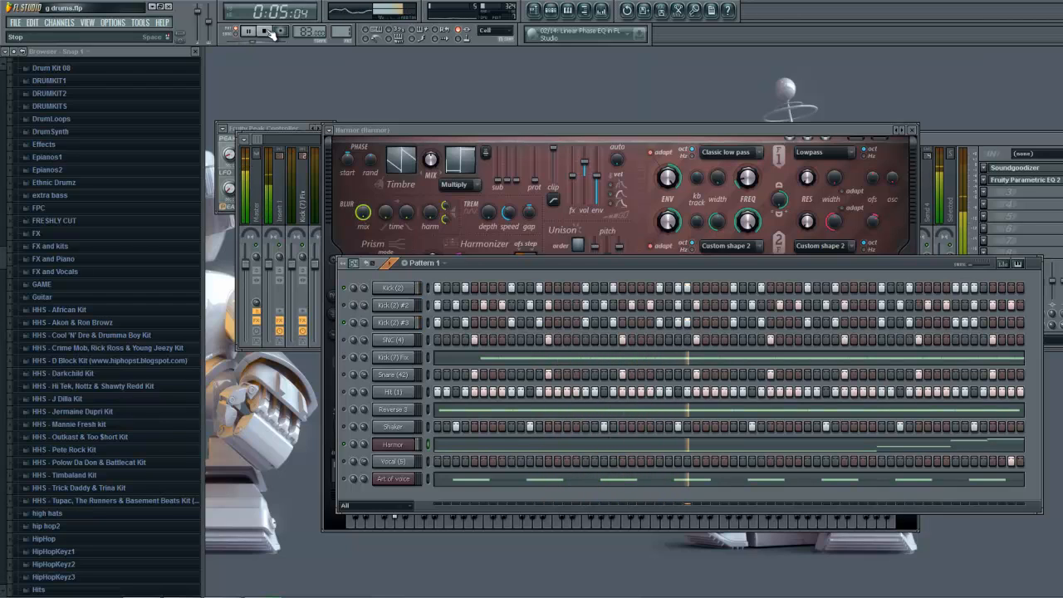
left_click(249, 31)
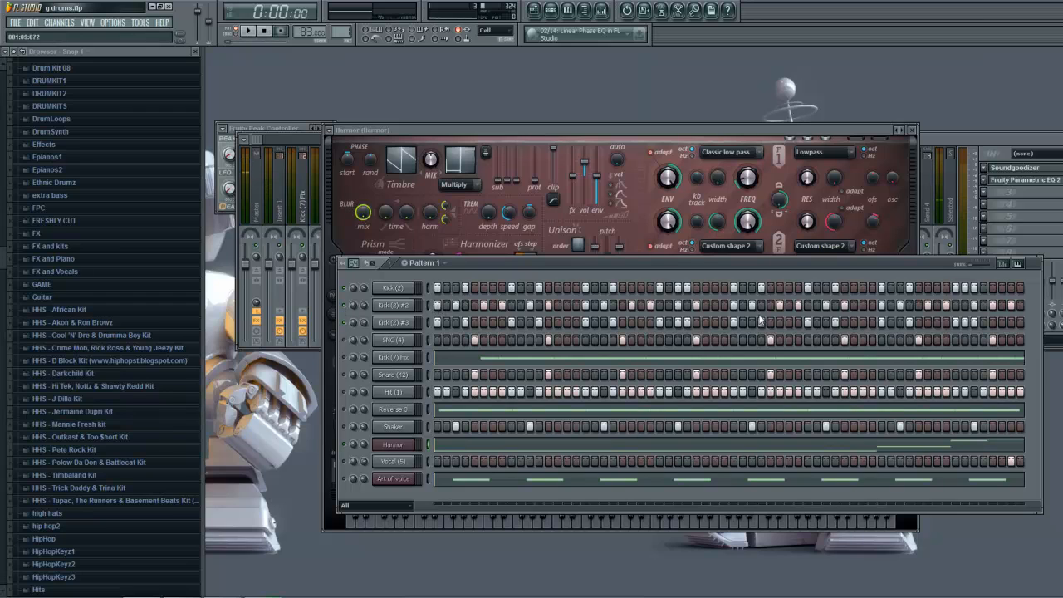
mouse_move(249, 30)
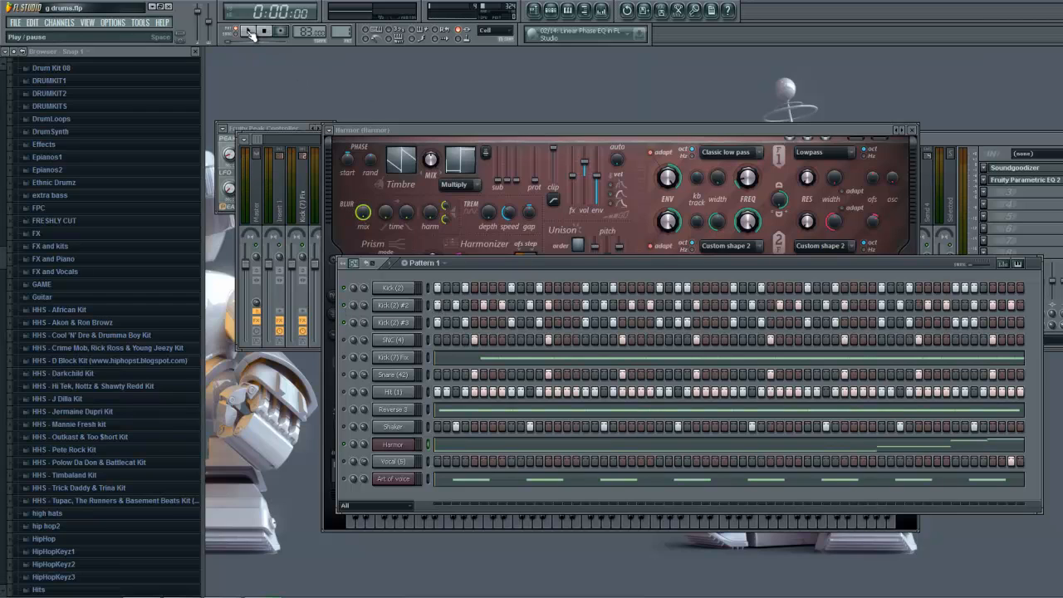
left_click(249, 29)
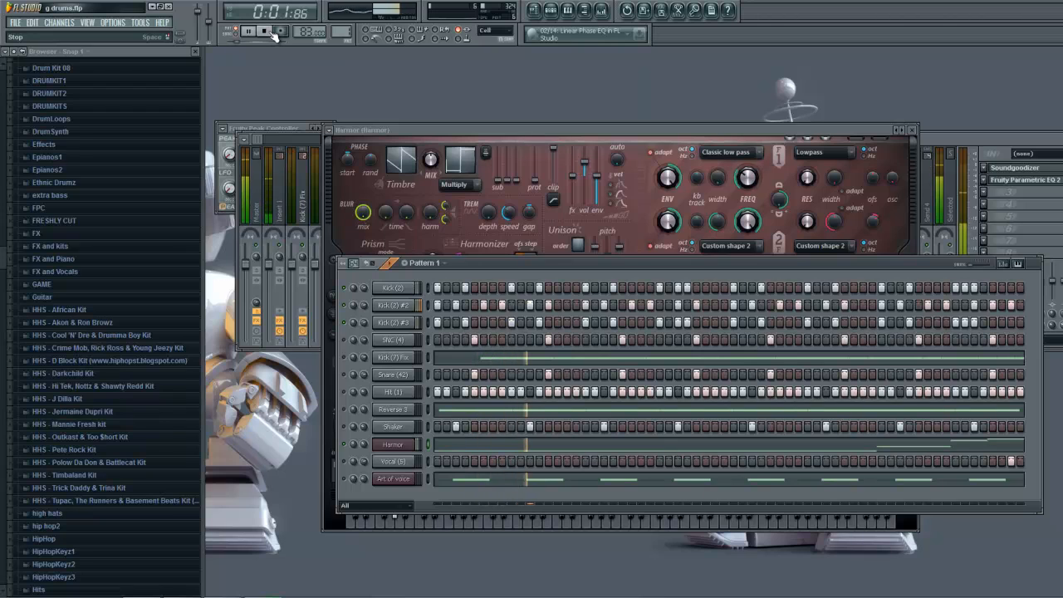
left_click(264, 30)
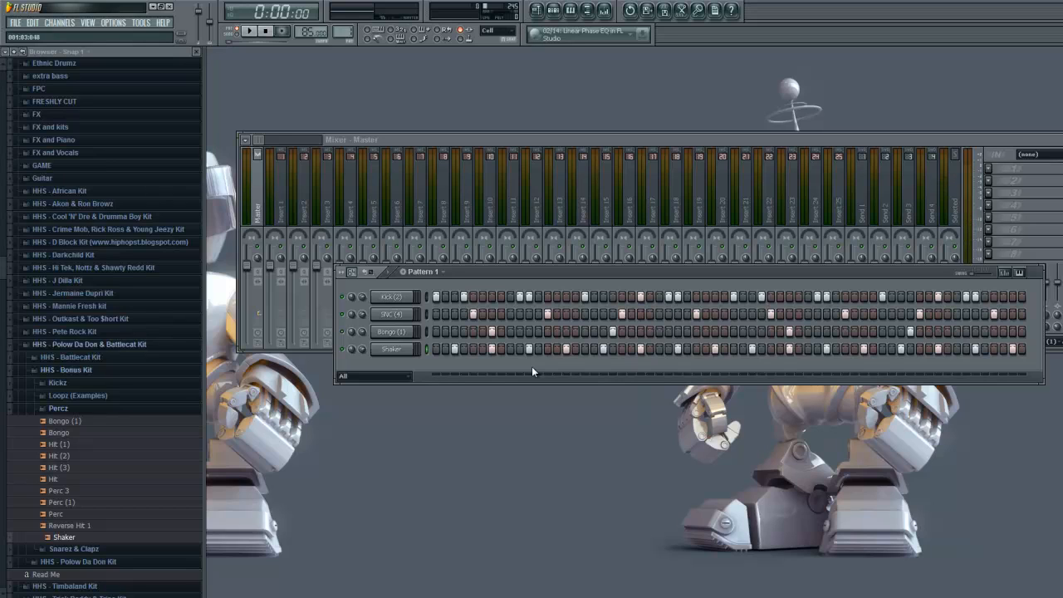
- Bring up the instrument plugin list for adding a new channel to the pattern
left_click(242, 29)
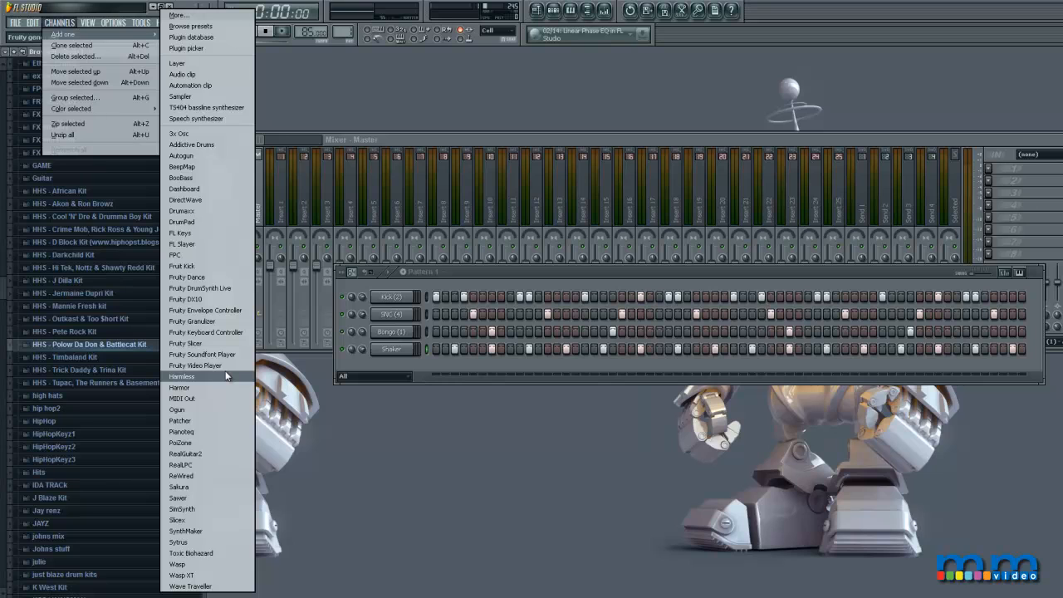
- Add Harmor as a new instrument channel alongside the four drum channels
left_click(179, 386)
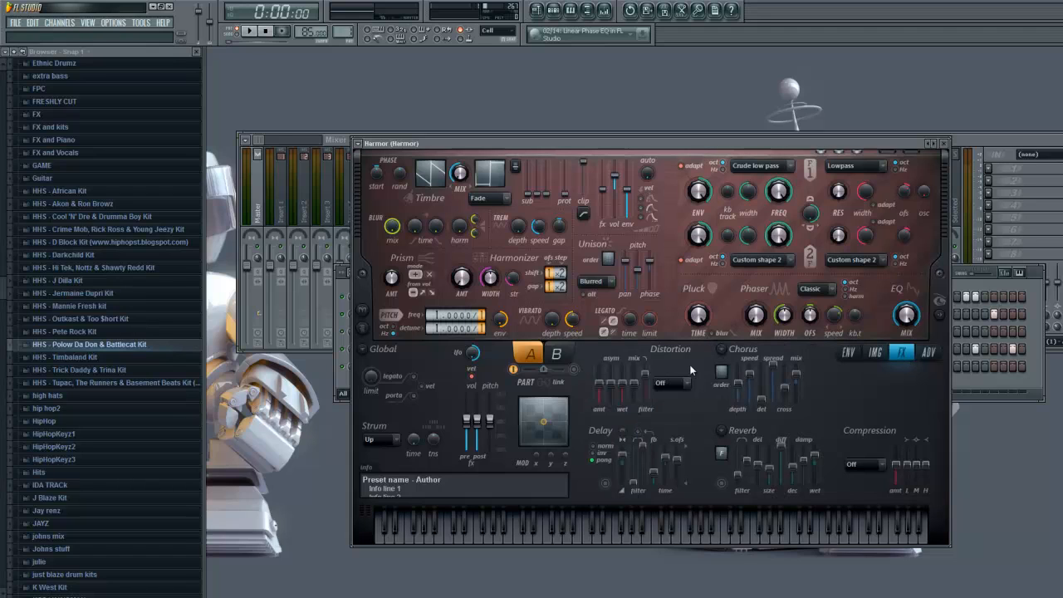
mouse_move(827, 440)
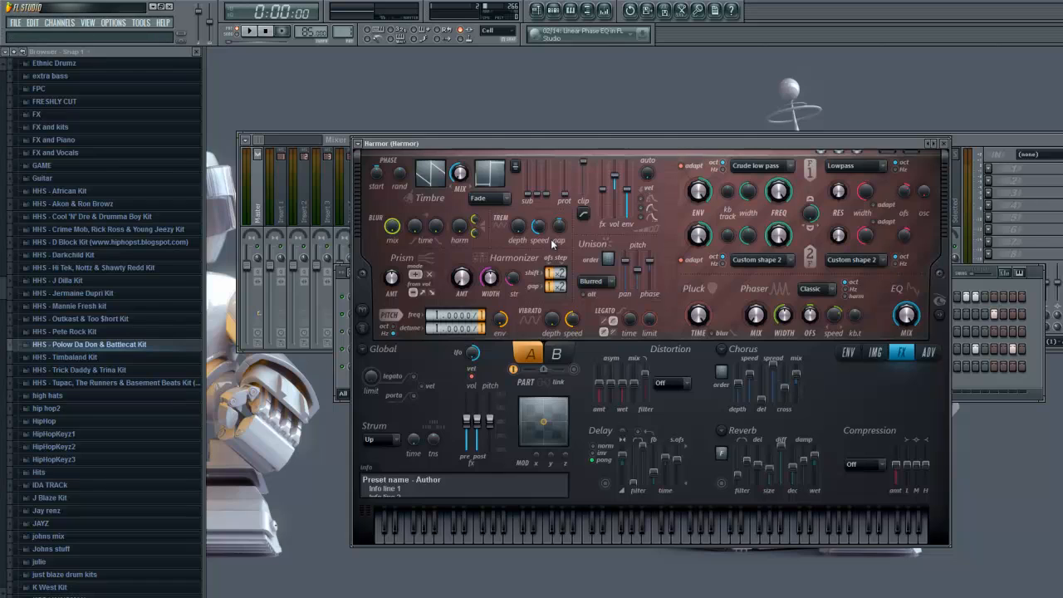
mouse_move(654, 382)
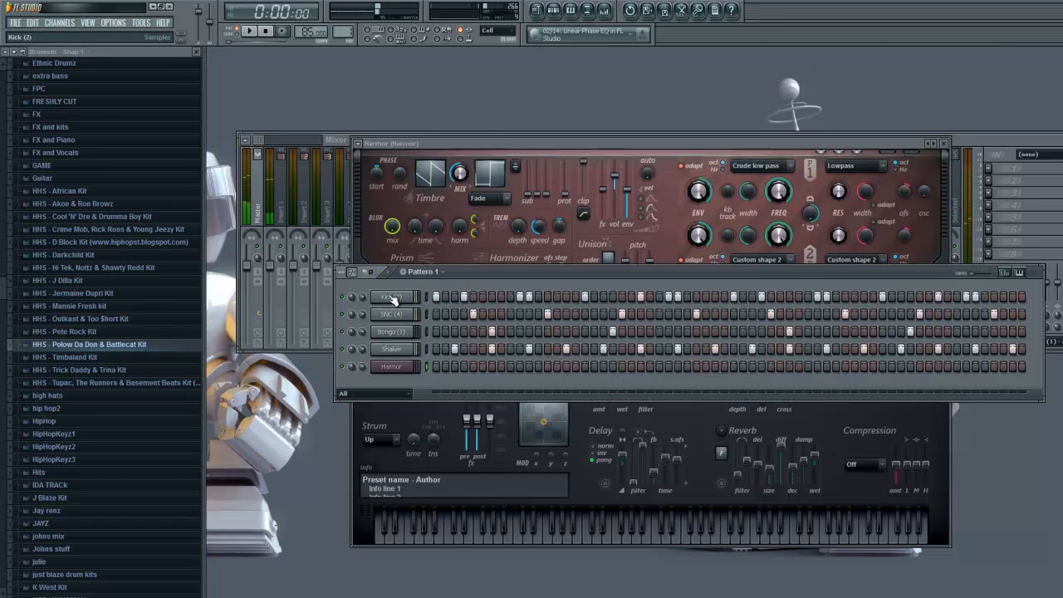
- Route the kick channel to its mixer track with a Fruity Peak Controller, then return to Harmor
left_click(392, 295)
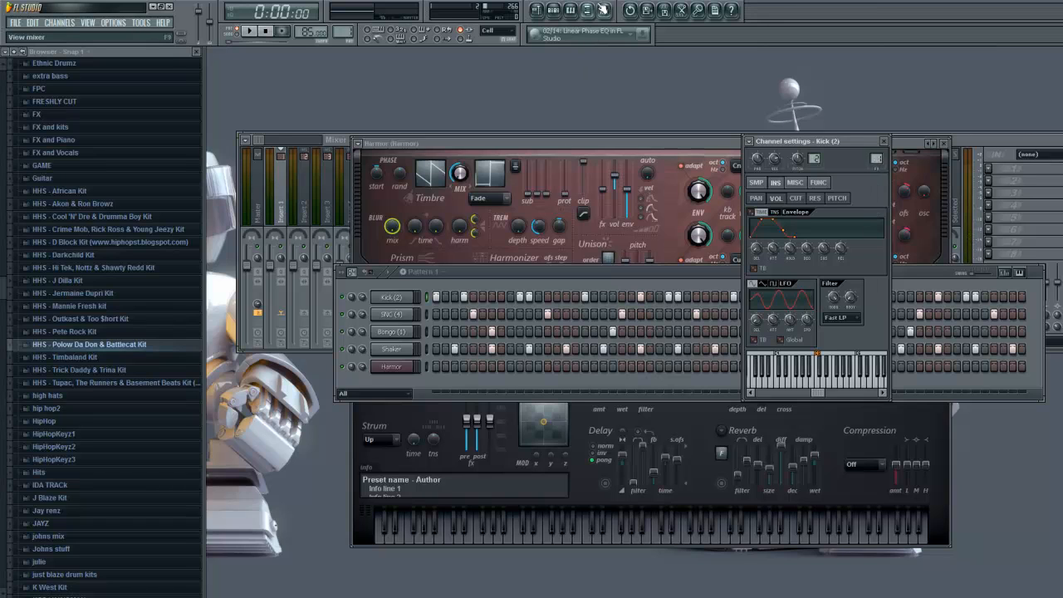
left_click(236, 30)
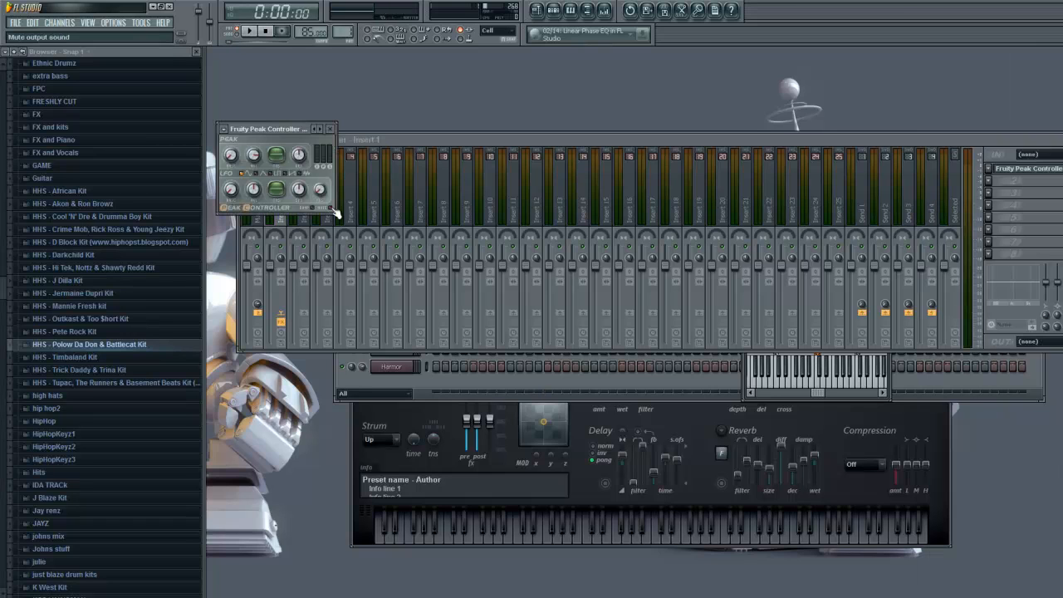
left_click(249, 30)
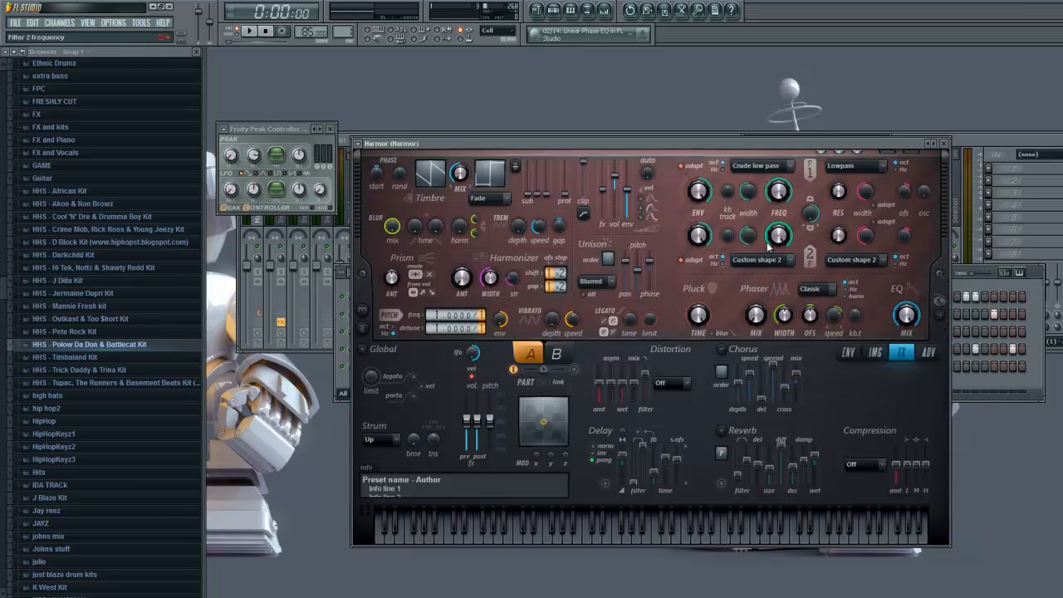
mouse_move(672, 390)
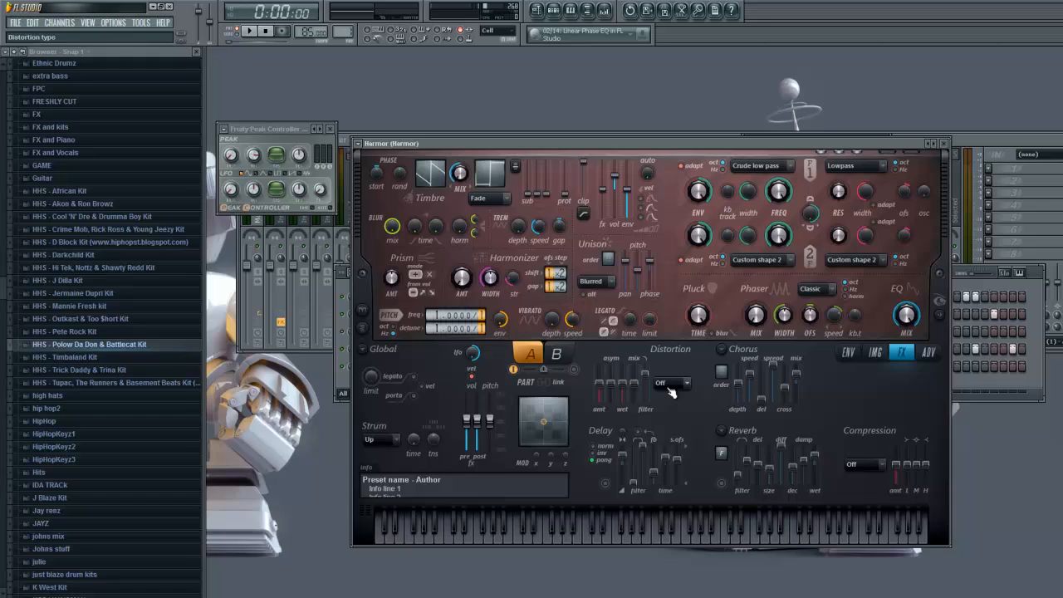
- Set Harmor's distortion to Classic and link its amount to the kick's Peak Controller output
left_click(660, 382)
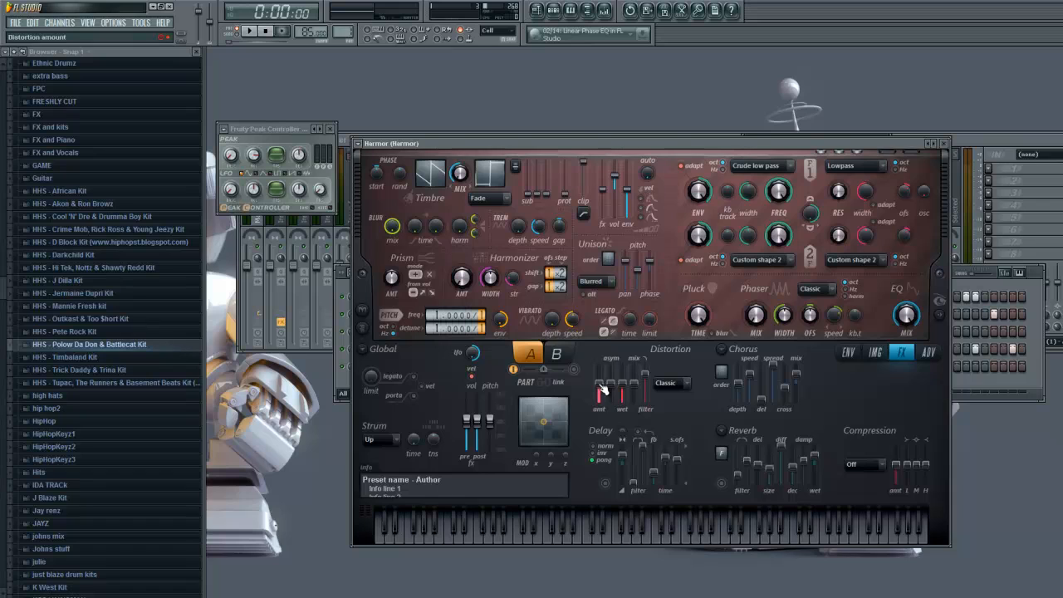
right_click(597, 387)
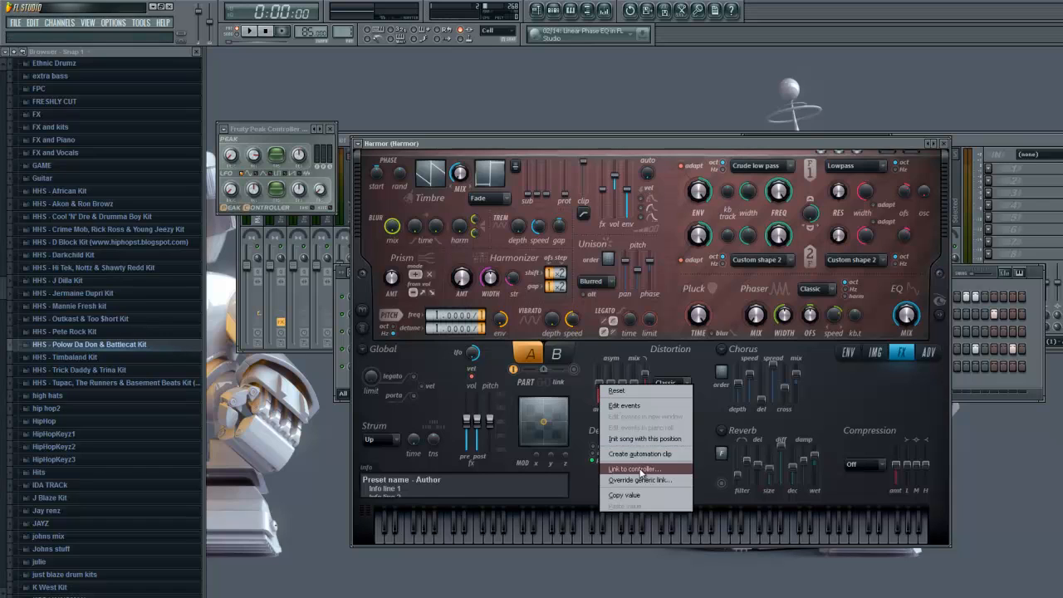
left_click(632, 468)
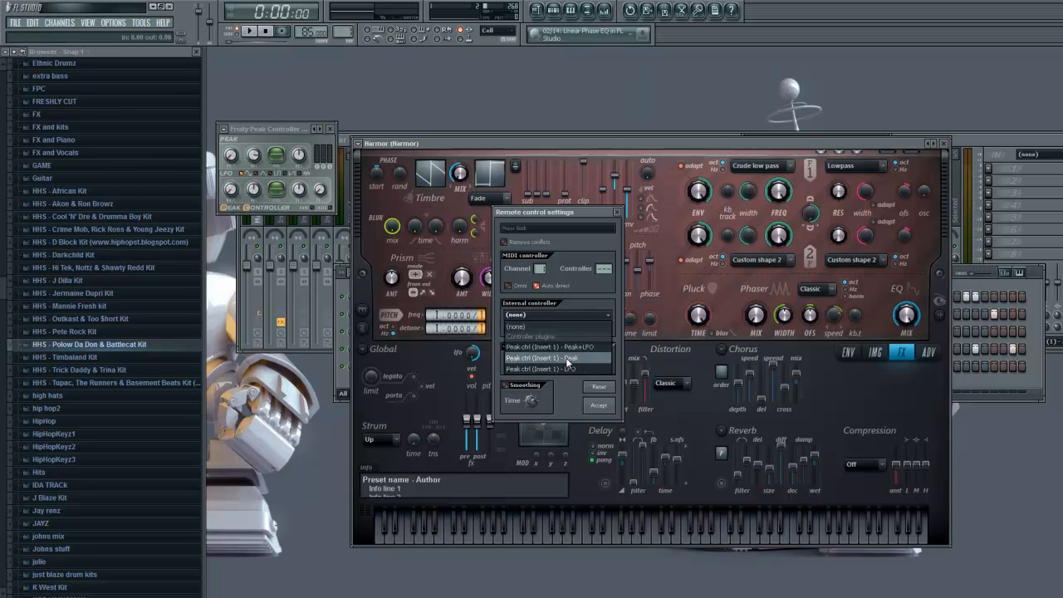
left_click(597, 406)
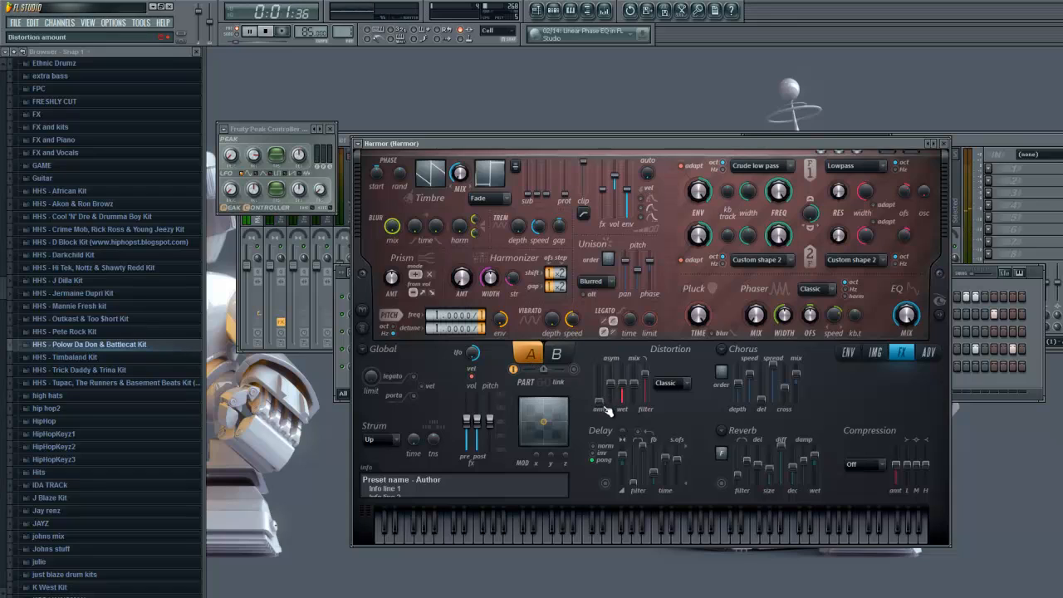
left_click(249, 30)
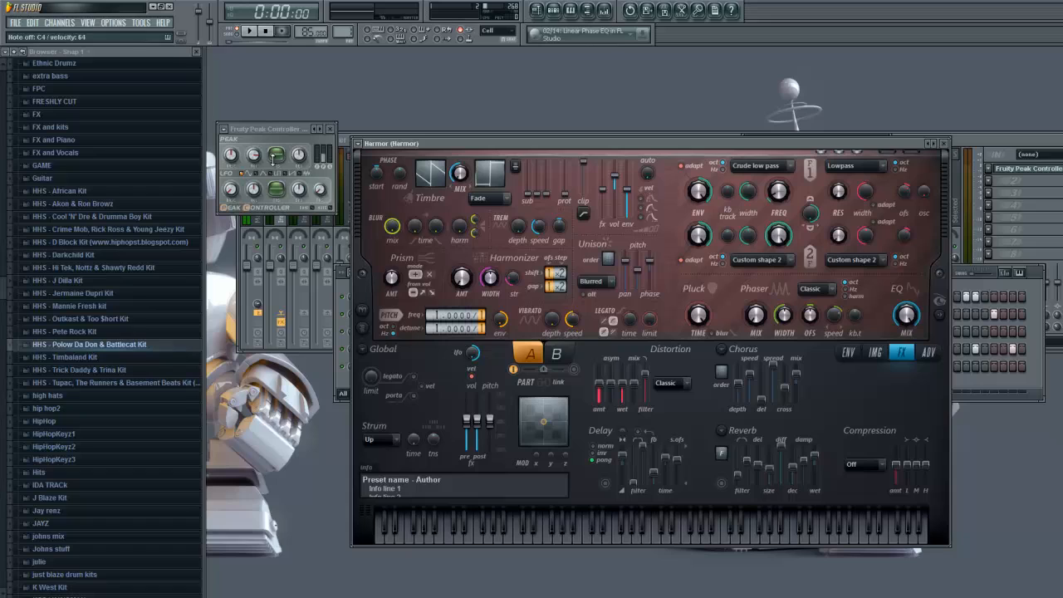
- Play the pattern to hear the kick's peak controller driving Harmor's distortion, then stop
left_click(249, 30)
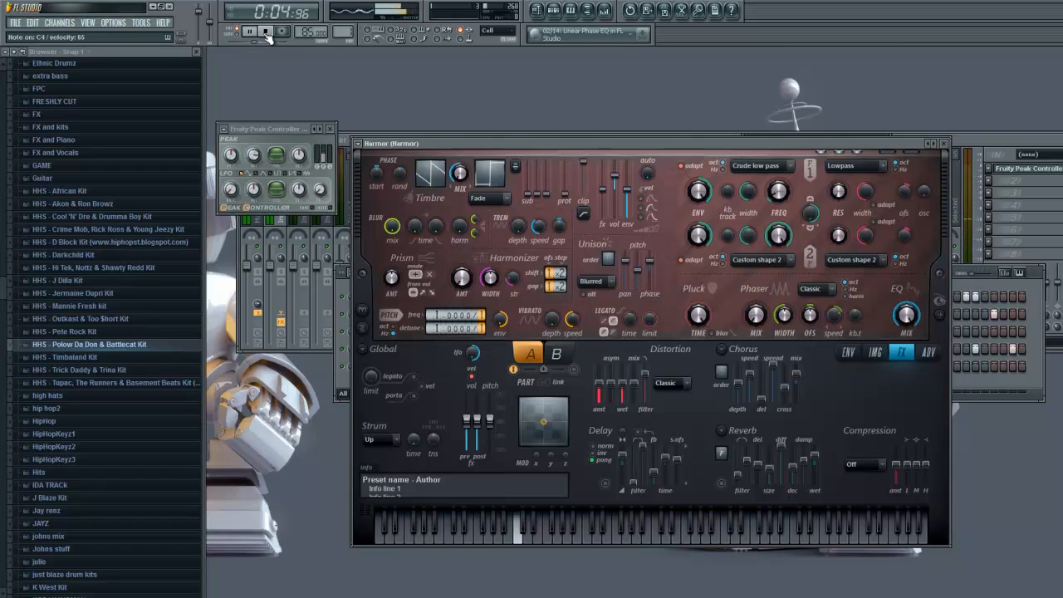
left_click(266, 31)
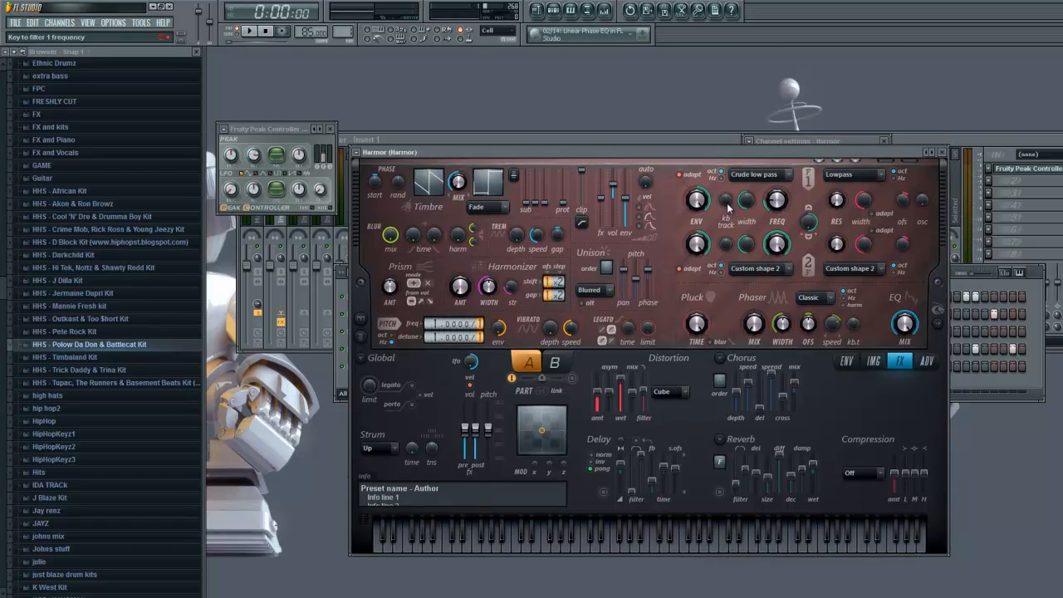
mouse_move(776, 206)
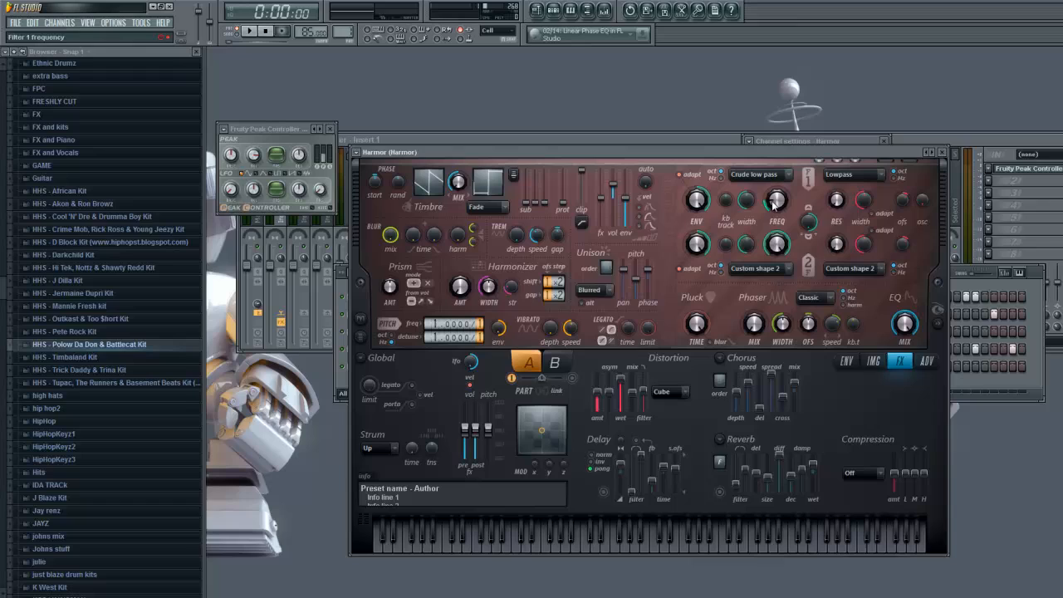
mouse_move(737, 143)
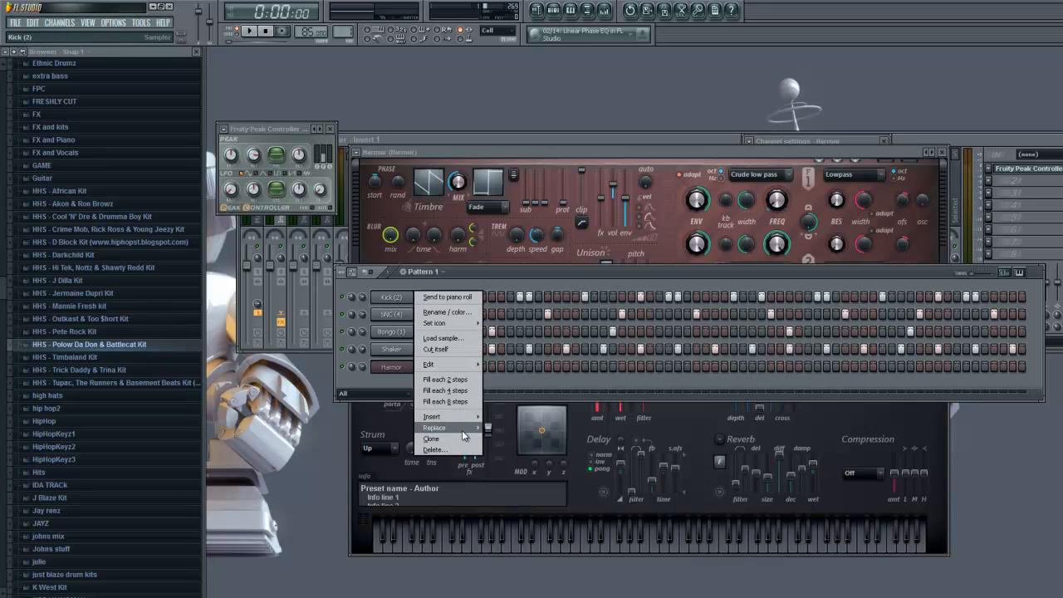
- Clone the kick channel and program a different step pattern on the Kick #2 row
left_click(432, 439)
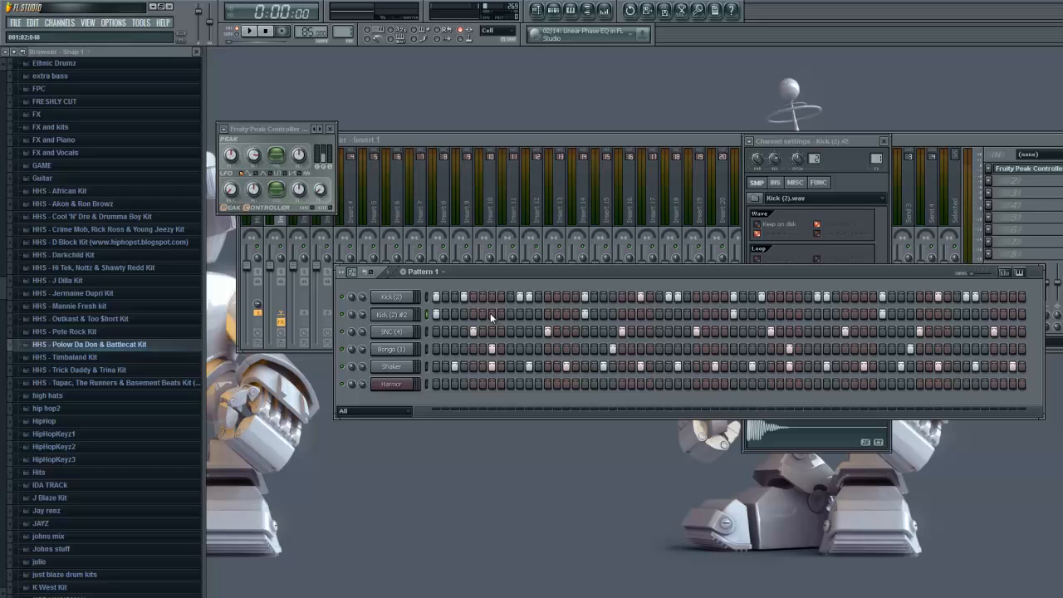
left_click(251, 30)
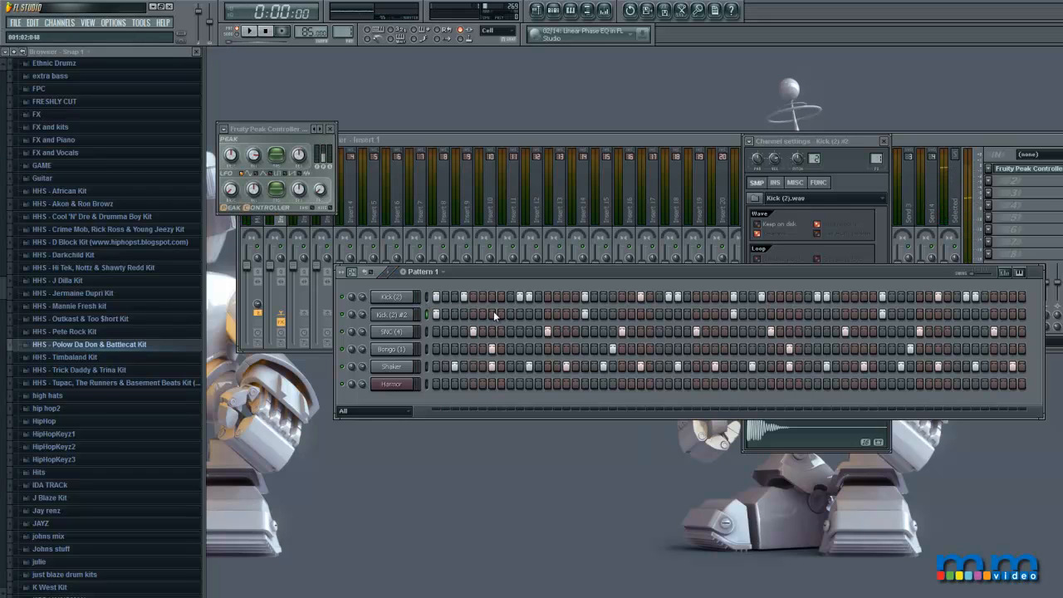
left_click(251, 30)
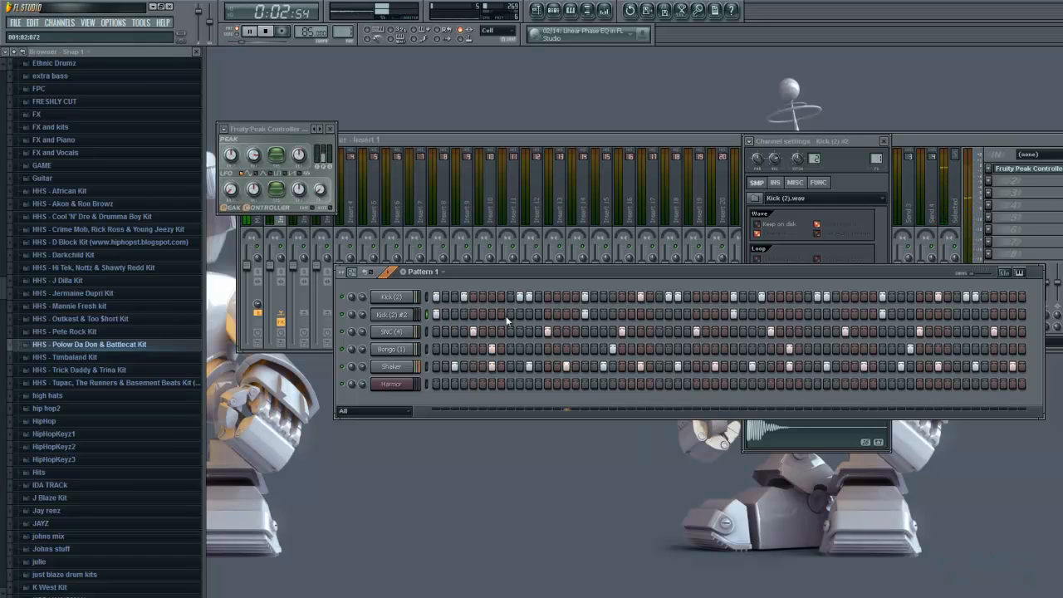
left_click(264, 30)
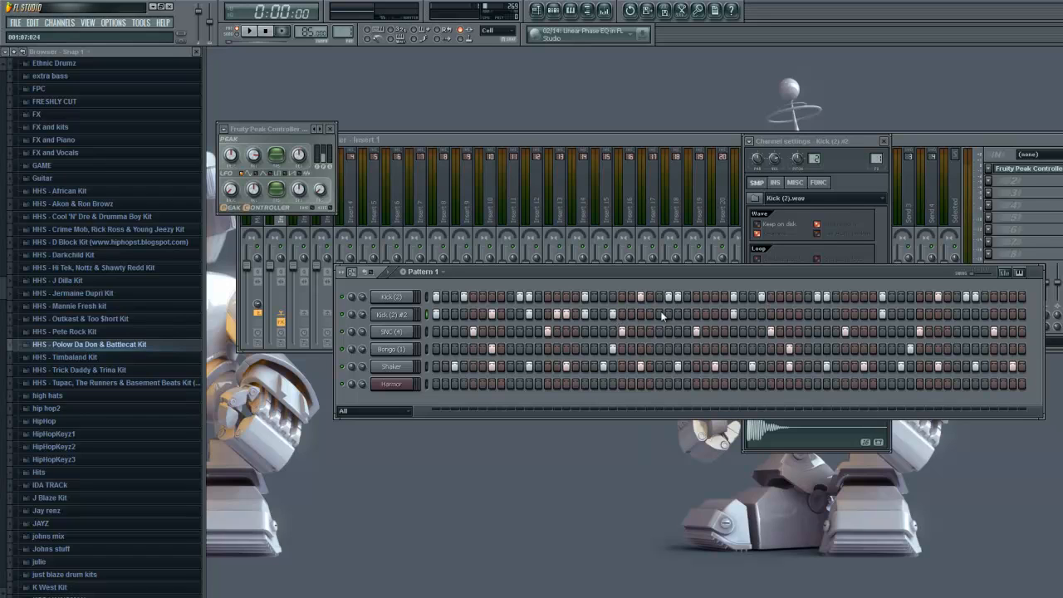
left_click(250, 30)
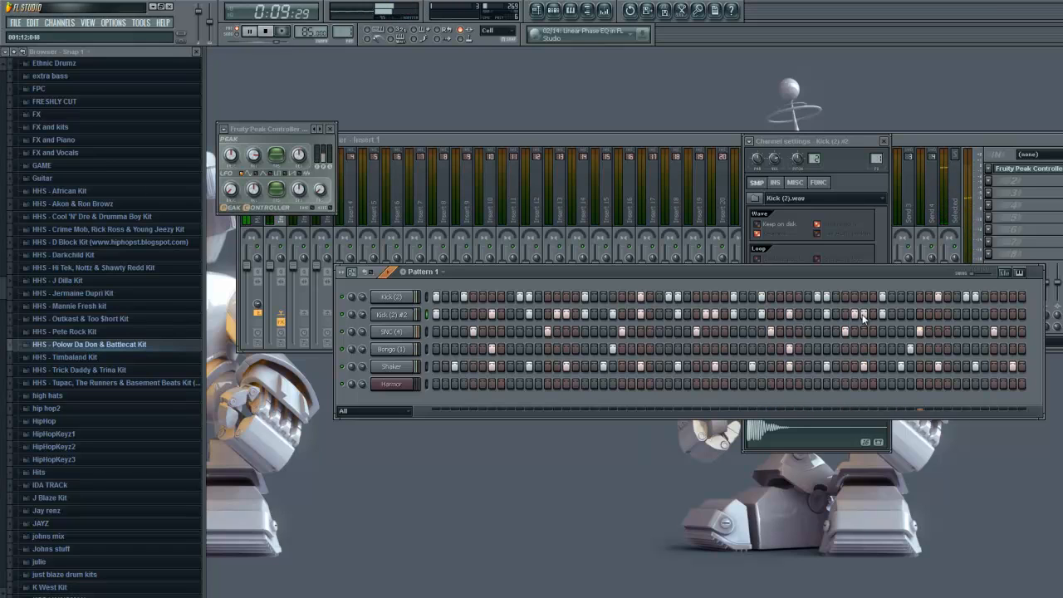
left_click(264, 30)
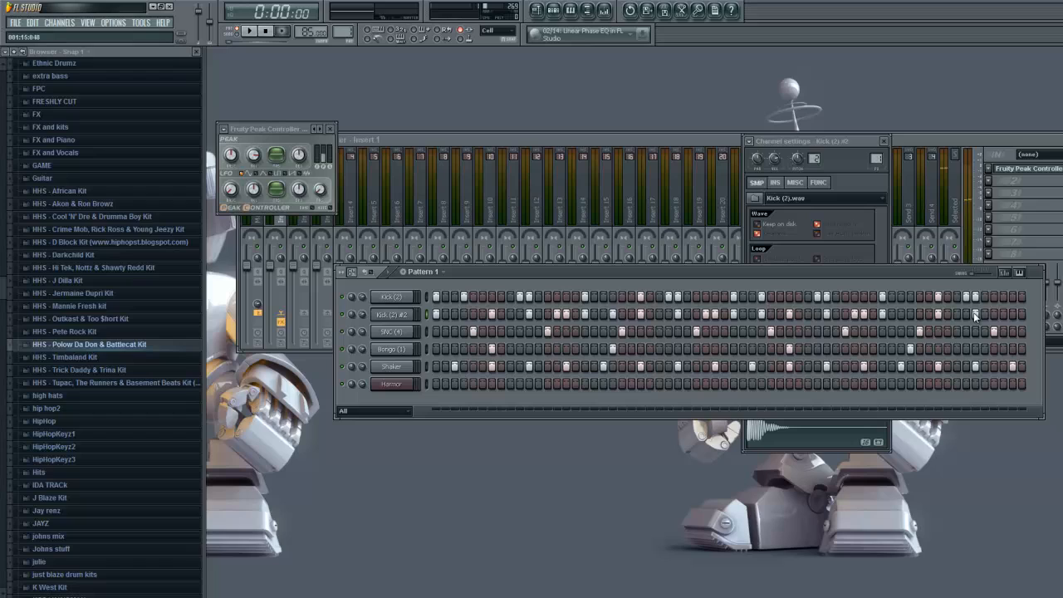
mouse_move(920, 397)
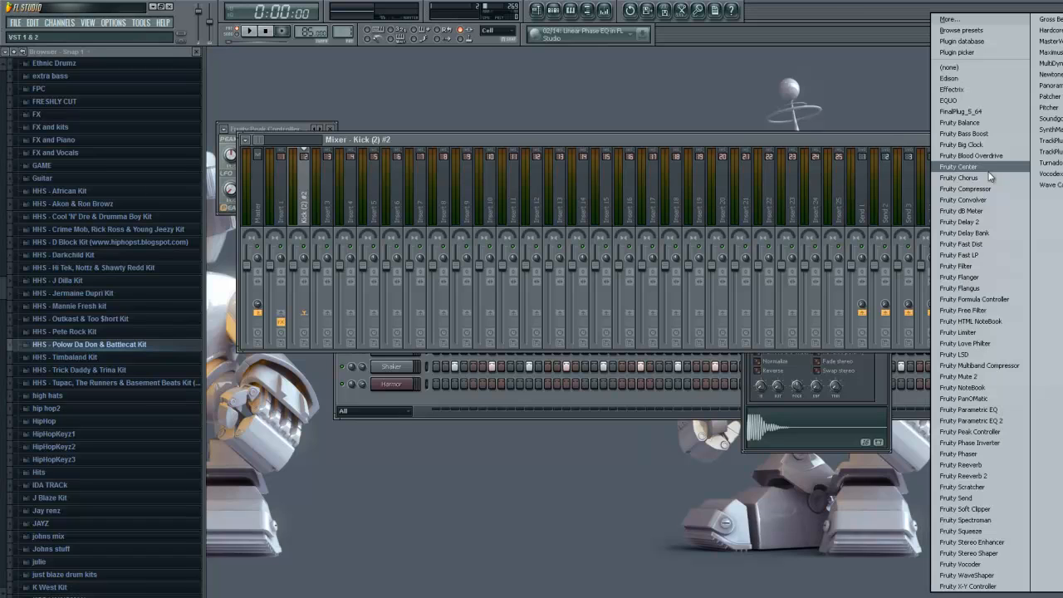
mouse_move(968, 431)
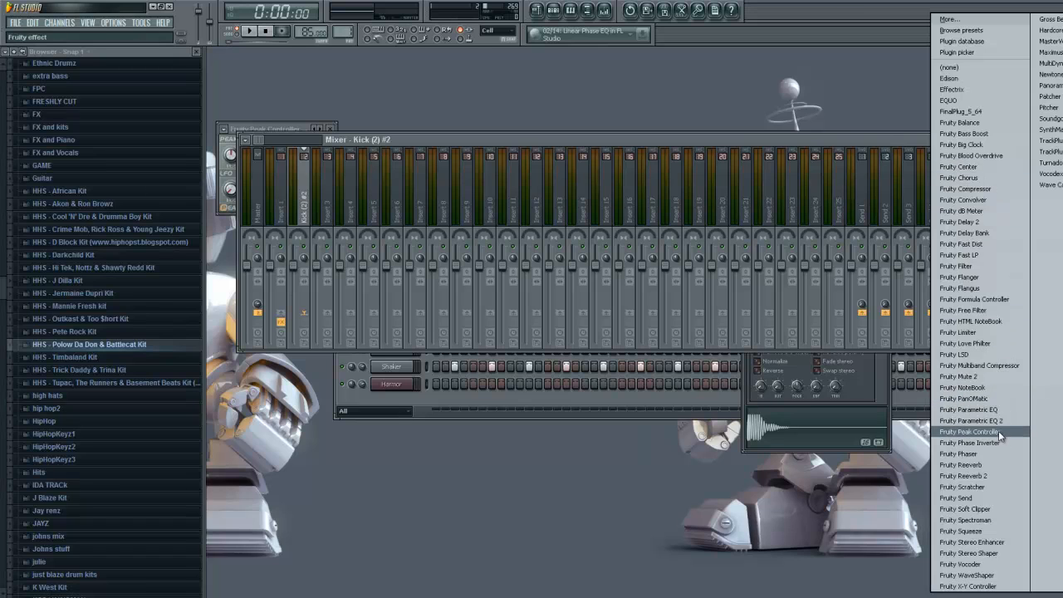
- Insert a Fruity Peak Controller on the Kick #2 mixer track
left_click(967, 432)
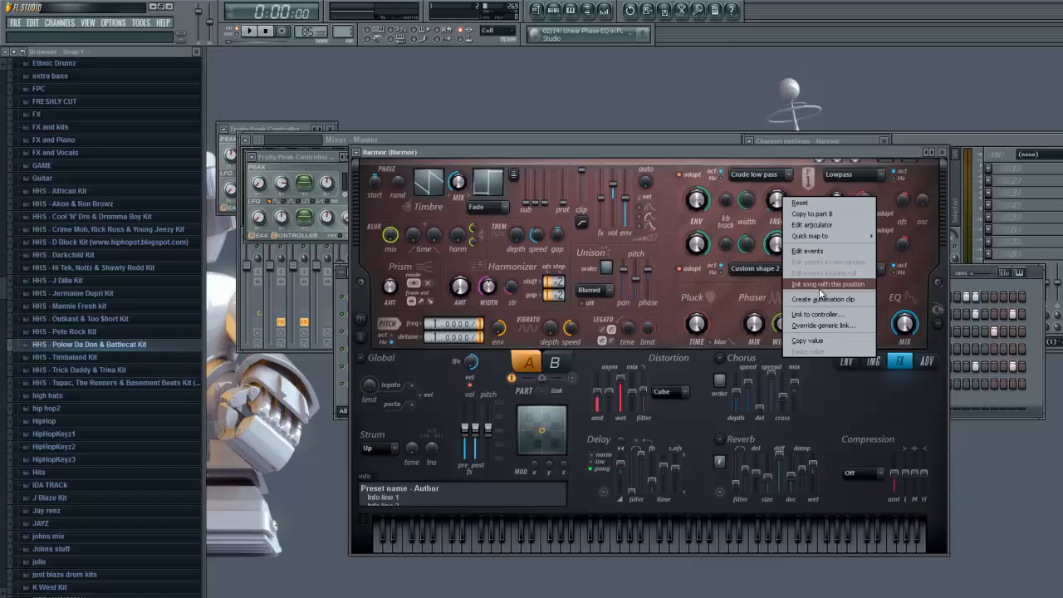
- Link Harmor's filter 1 frequency knob to the Kick #2 Peak Controller and accept
left_click(816, 313)
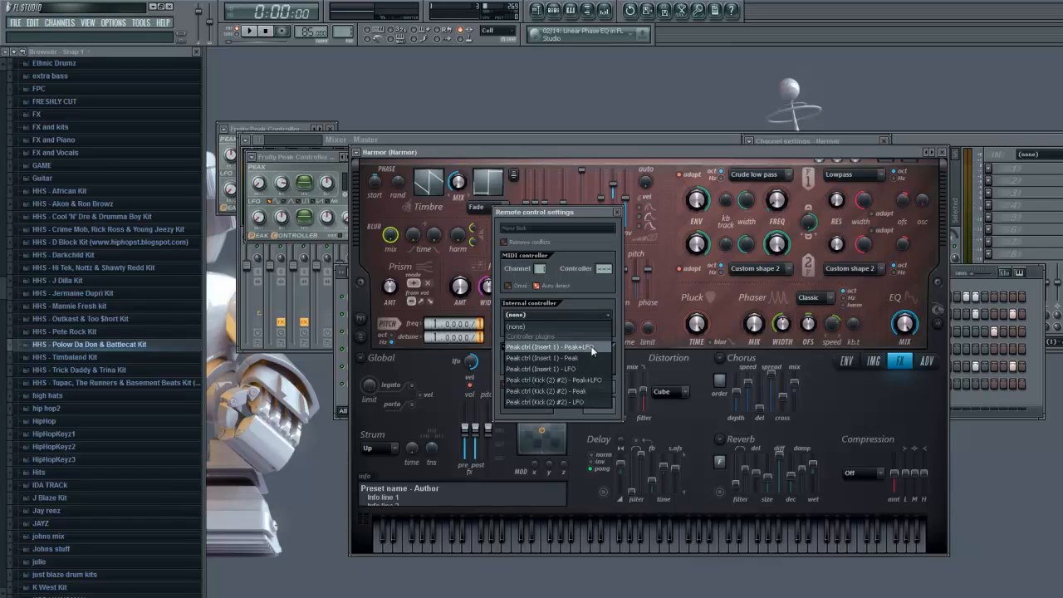
left_click(554, 392)
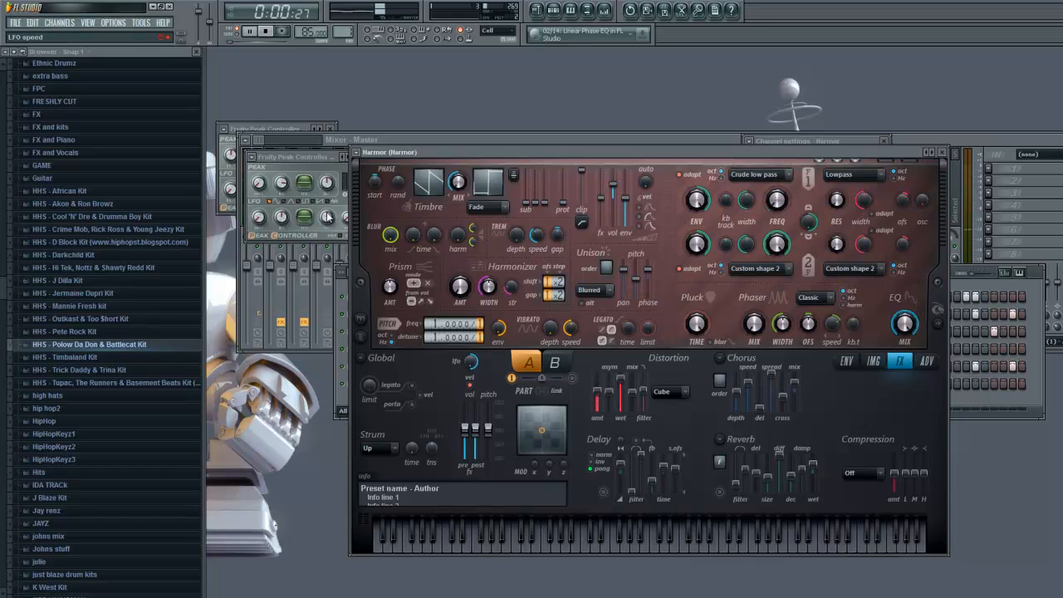
left_click(777, 199)
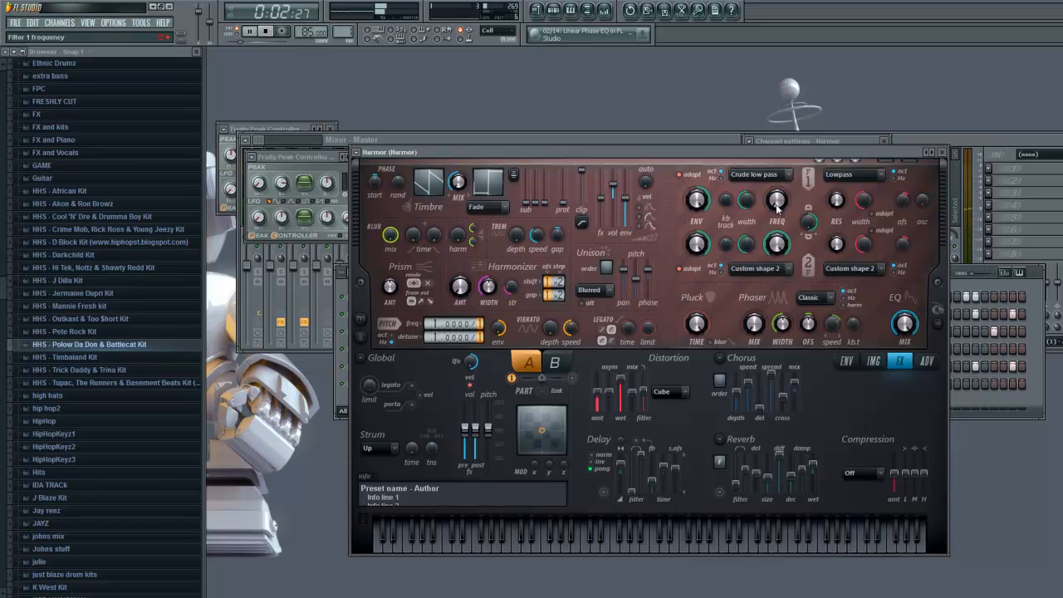
left_click(249, 30)
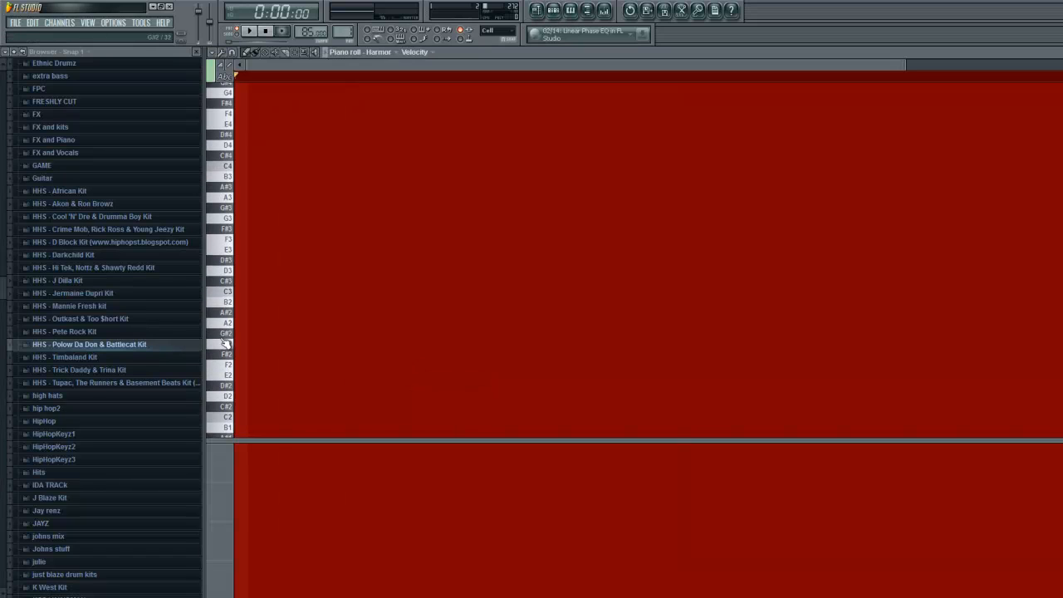
- Draw three long ascending bass notes in Harmor's piano roll, play them, and return to the step sequencer
left_click(246, 292)
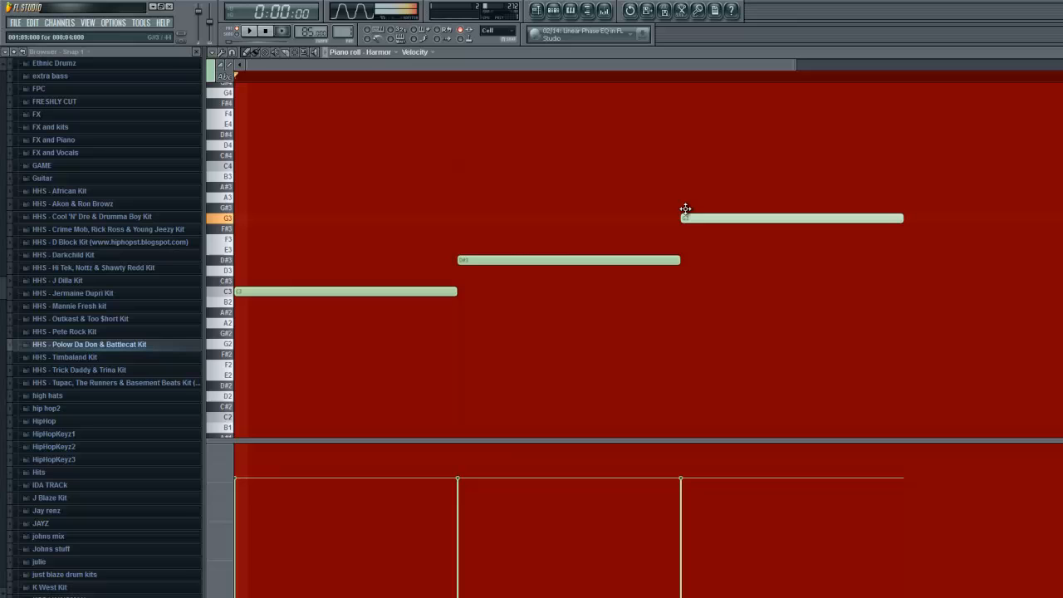
left_click(249, 30)
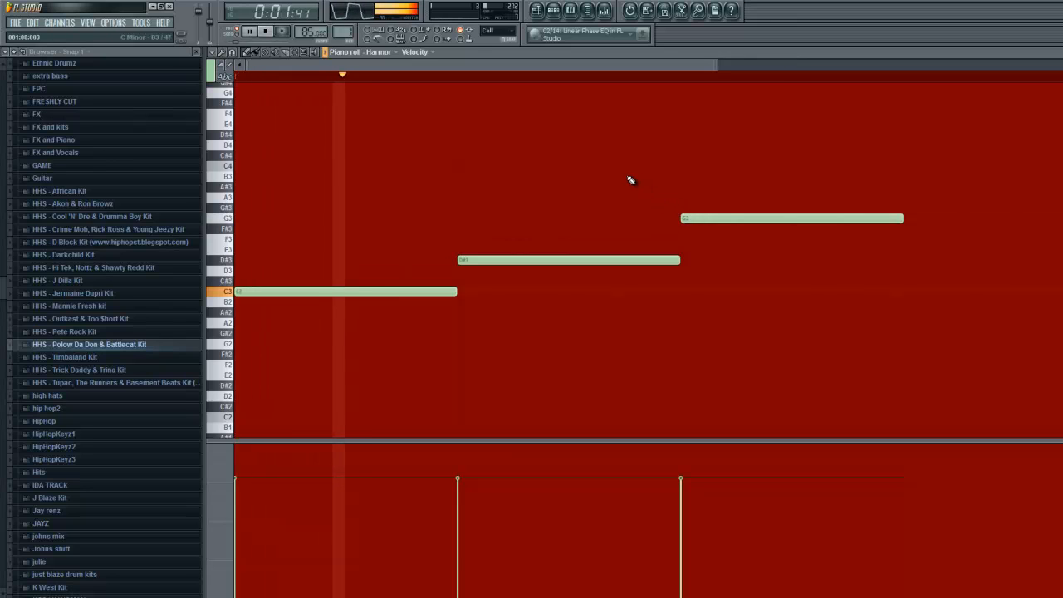
left_click(249, 30)
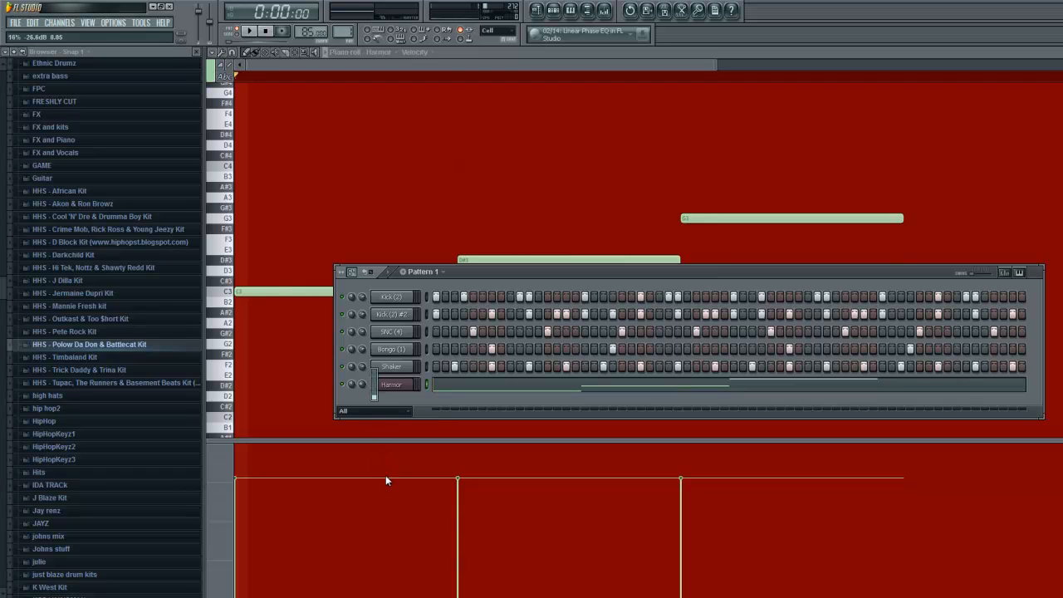
- Bring Harmor's synthesizer window back up over the piano roll during playback
left_click(249, 31)
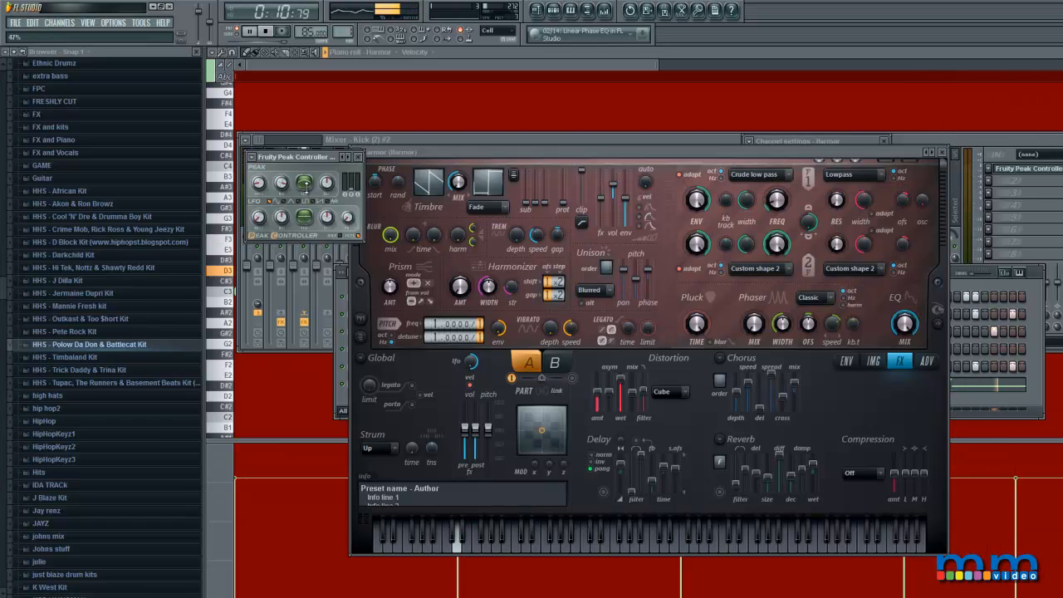
- Stop playback and adjust the Fruity Peak Controller's base, volume and tension knobs
left_click(249, 32)
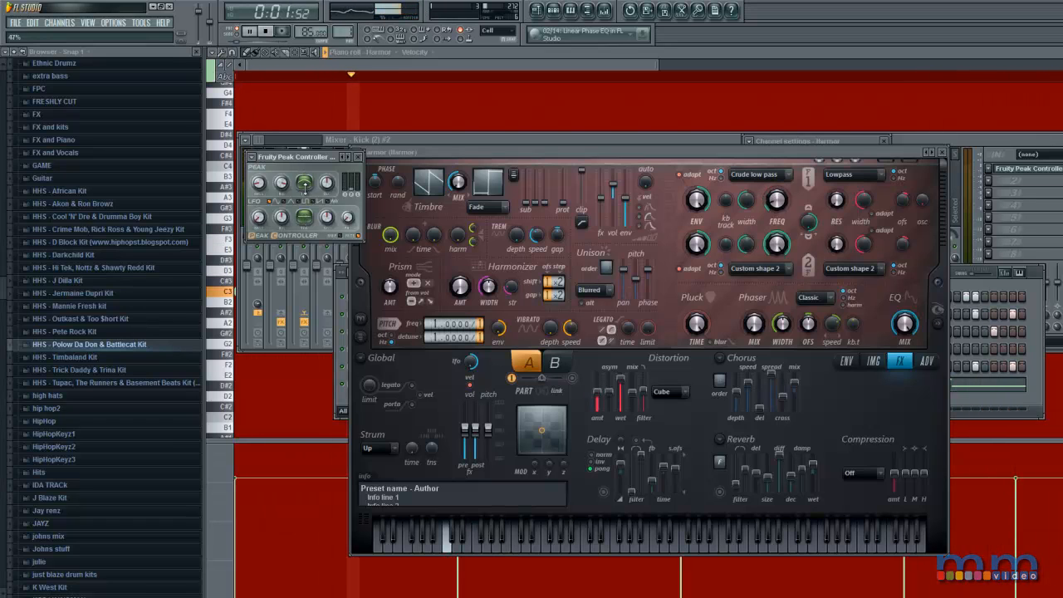
left_click(249, 30)
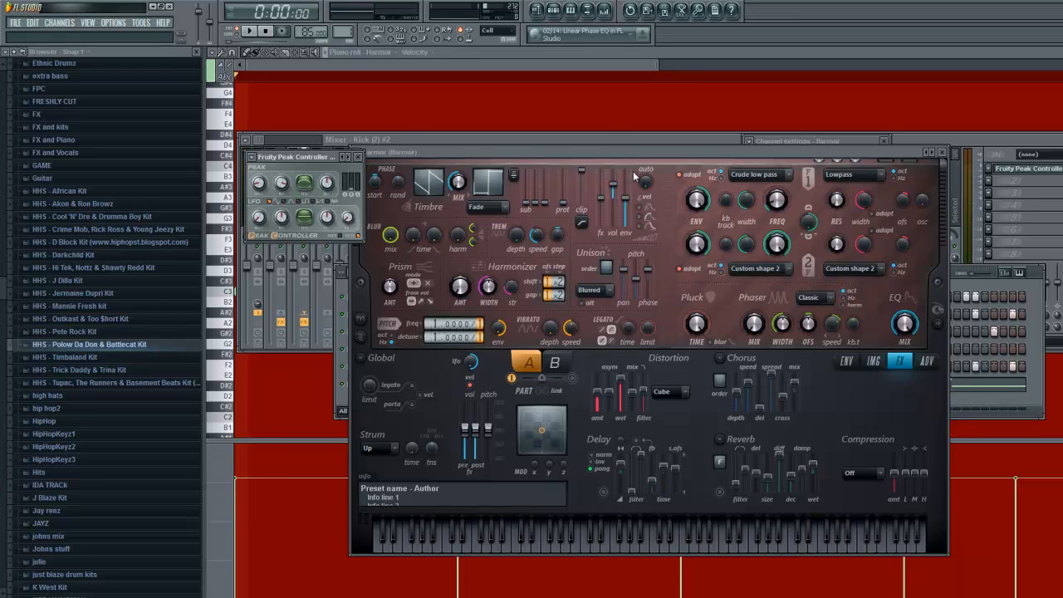
mouse_move(834, 199)
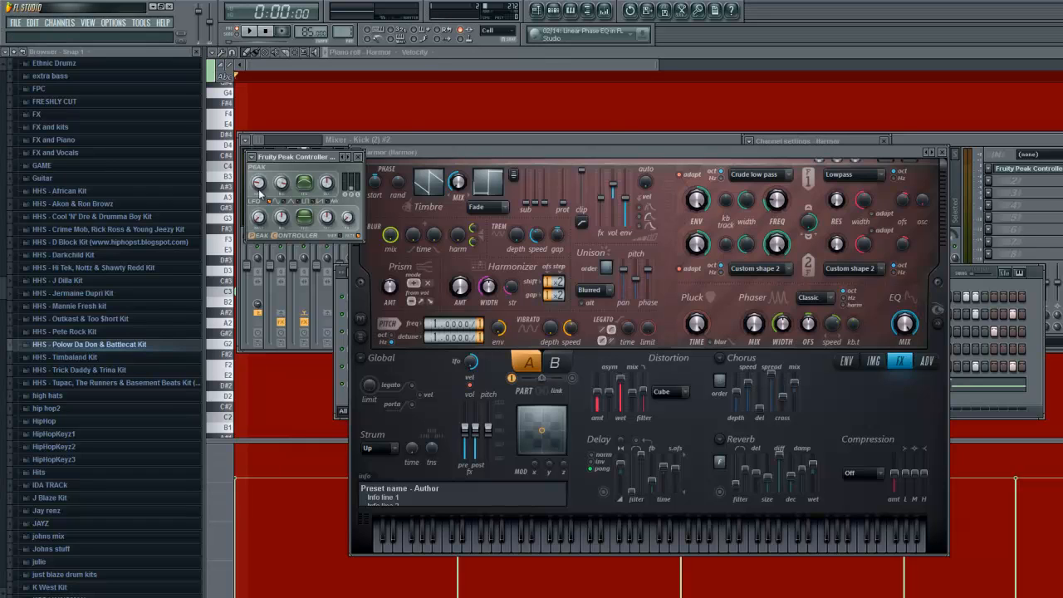
left_click(251, 32)
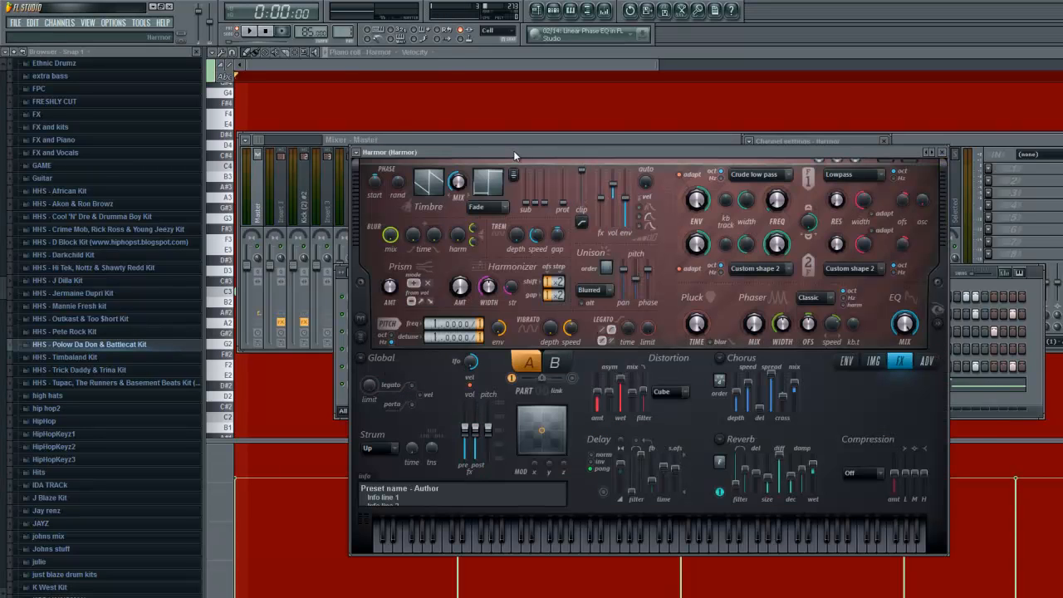
- Move the Harmor plugin window by its title bar to a new spot
left_click_drag(515, 153, 502, 160)
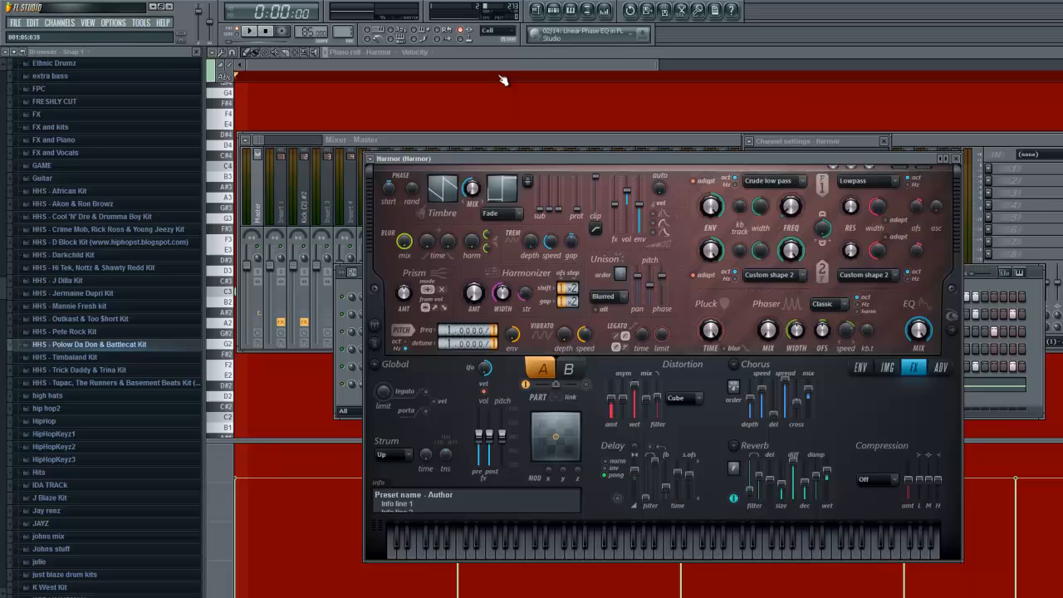